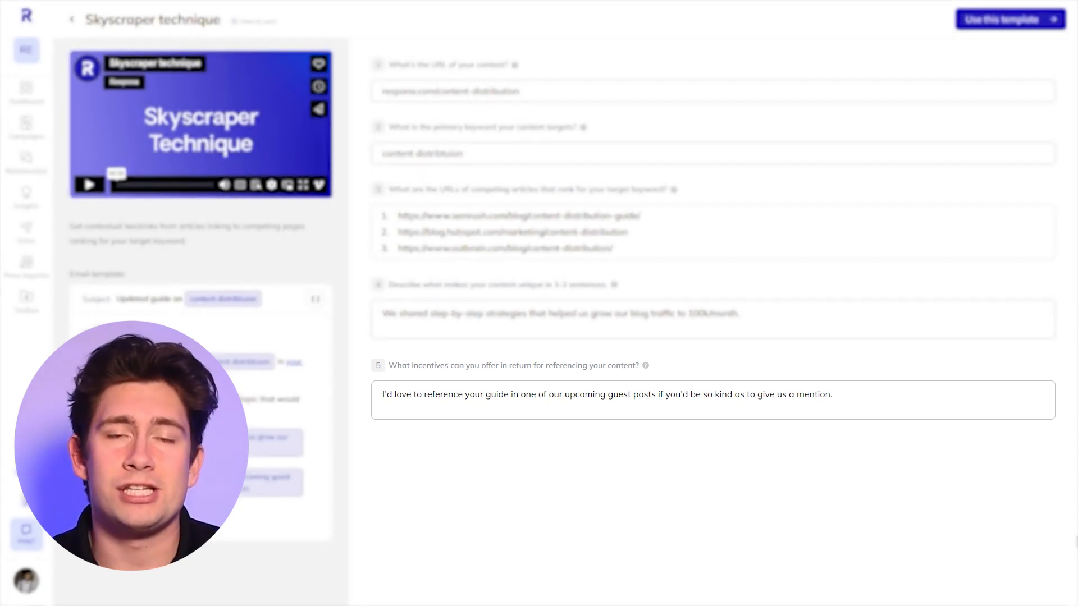
# Create a campaign from the Skyscraper technique template to reach its email sequence.
pyautogui.click(1008, 18)
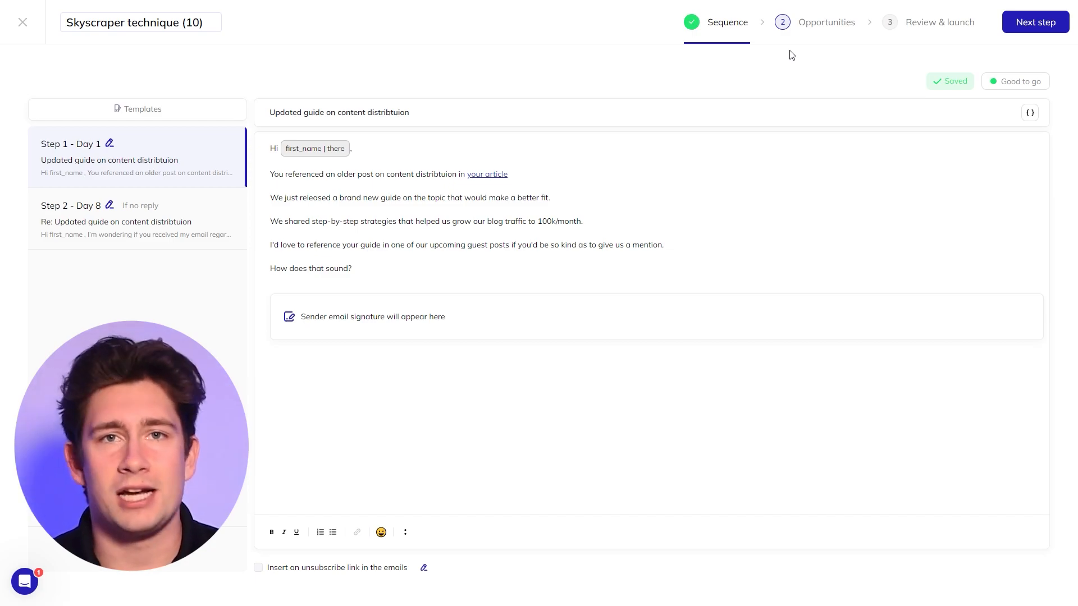
# Set the follow-up email delay to Day 6 and insert an unsubscribe line.
pyautogui.click(423, 567)
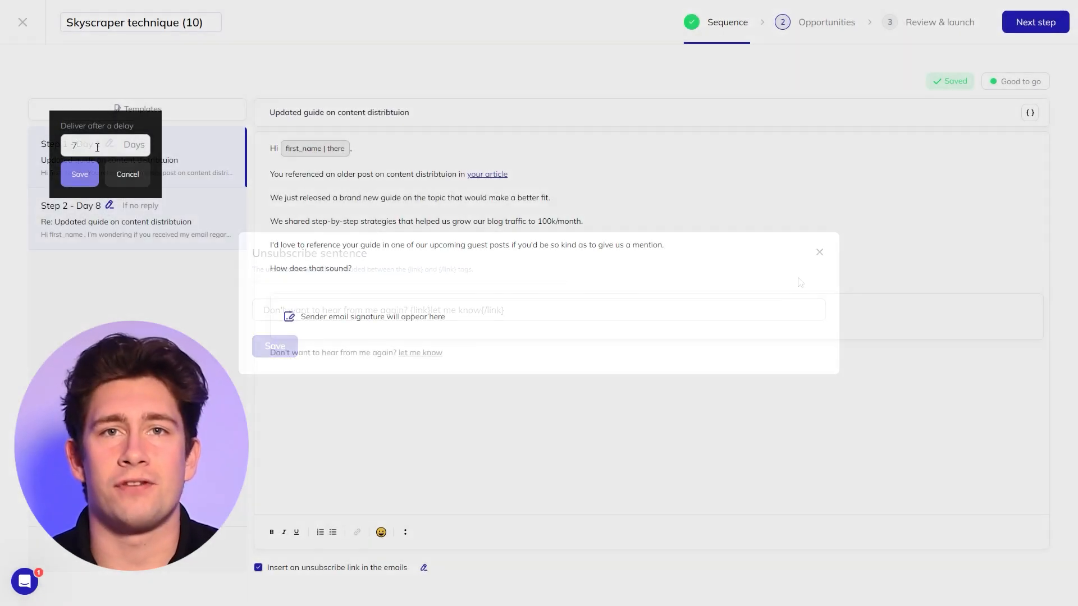
pyautogui.click(79, 174)
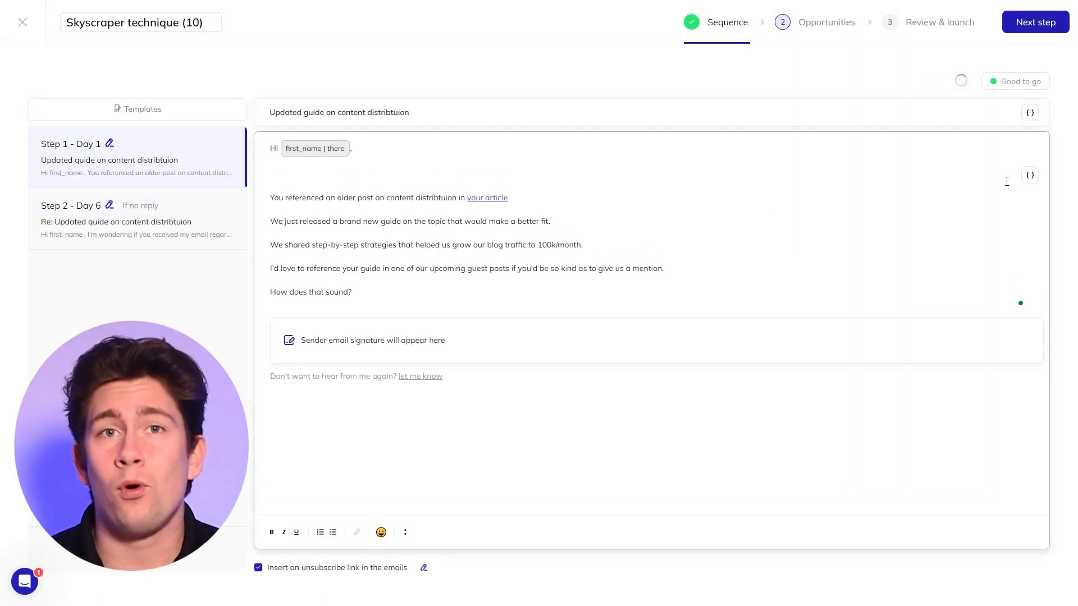
pyautogui.click(1029, 174)
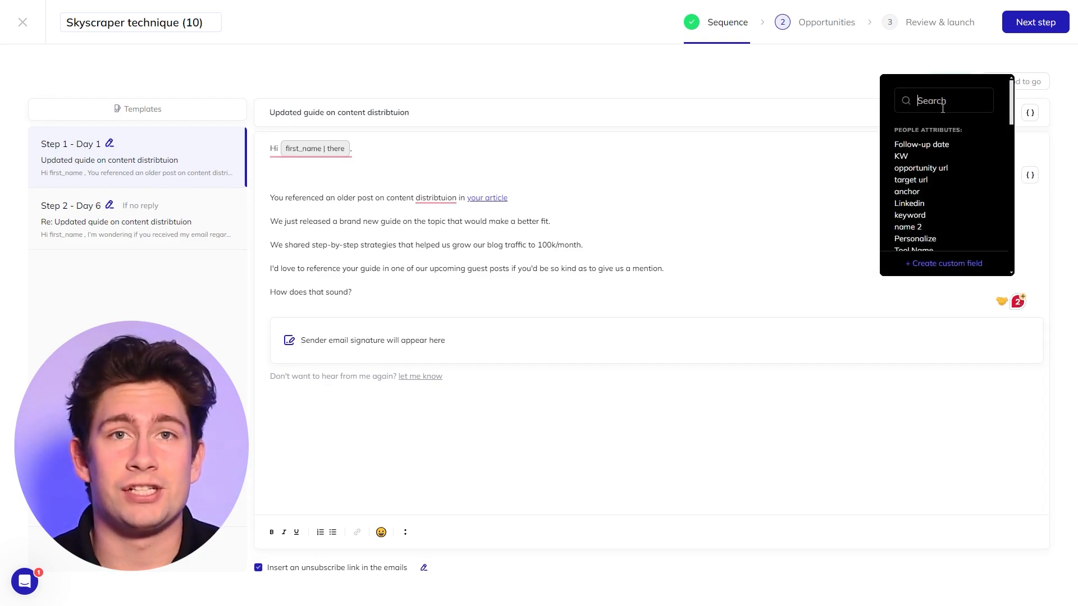
pyautogui.write('ice')
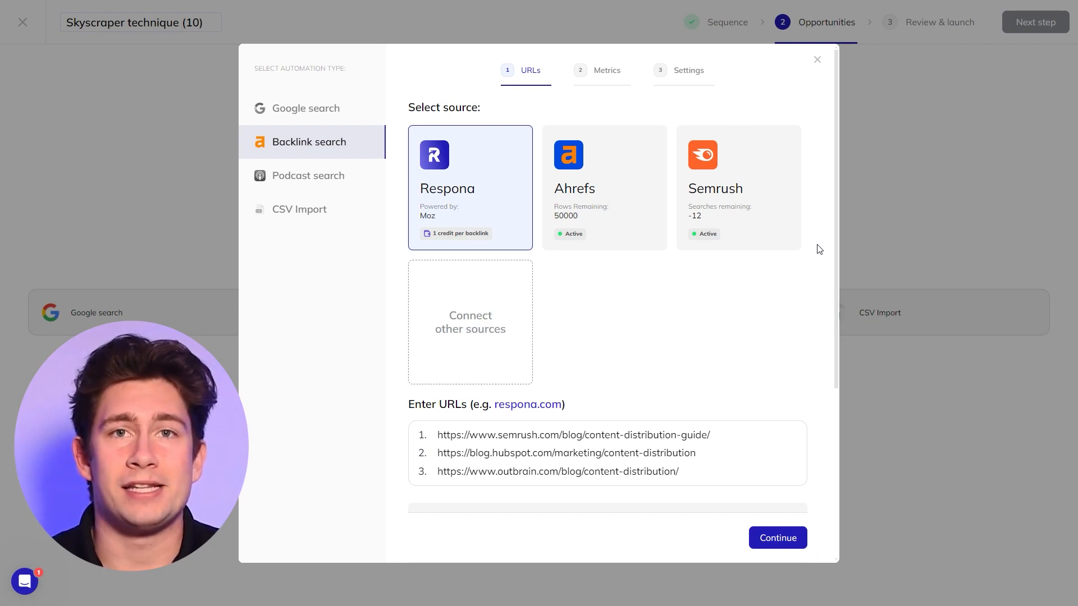
pyautogui.moveTo(822, 278)
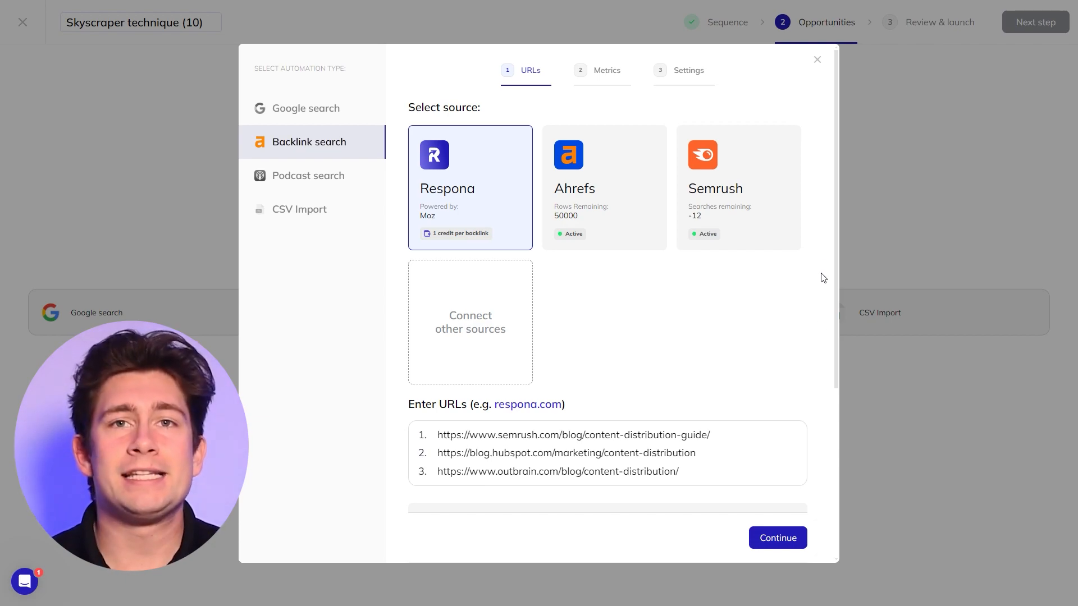
# Continue the backlink search on the three competitor URLs to the Moz metric filters.
pyautogui.click(777, 538)
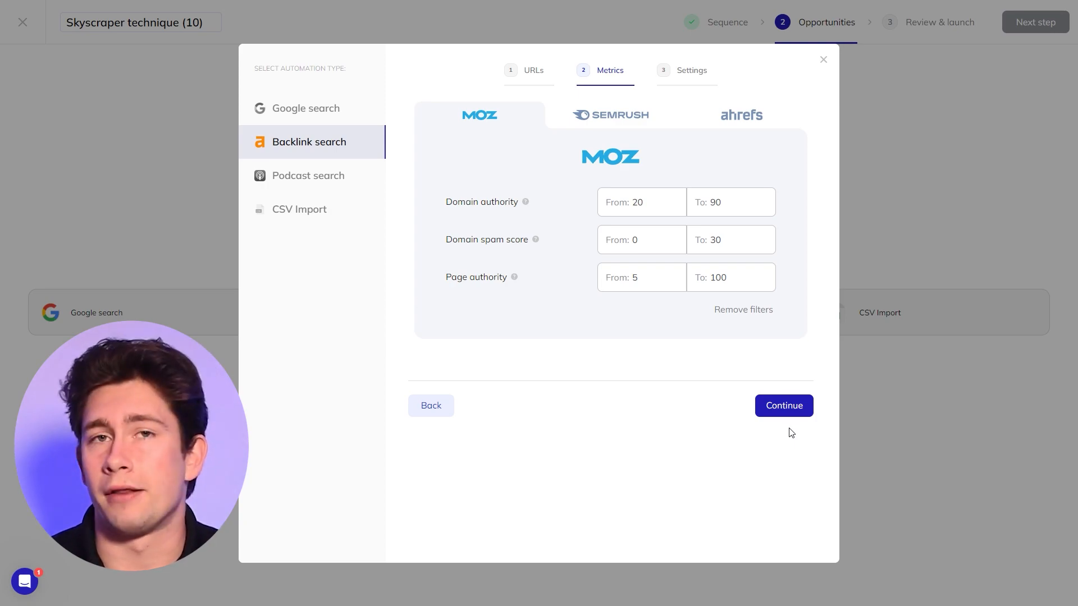
# Accept the metric filters and make the search recur every 2 weeks.
pyautogui.click(783, 405)
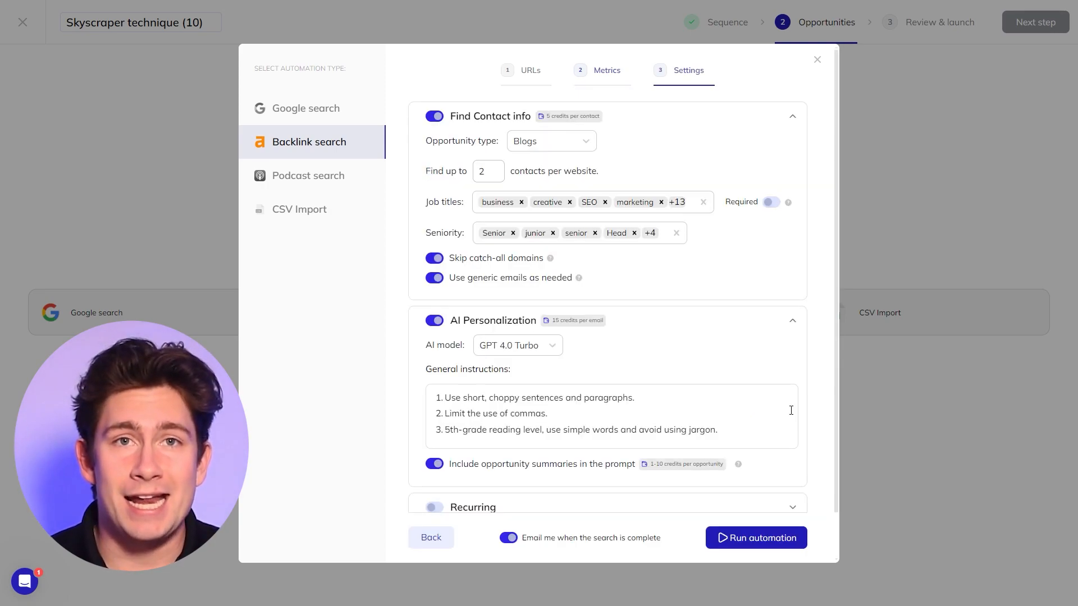
pyautogui.moveTo(828, 402)
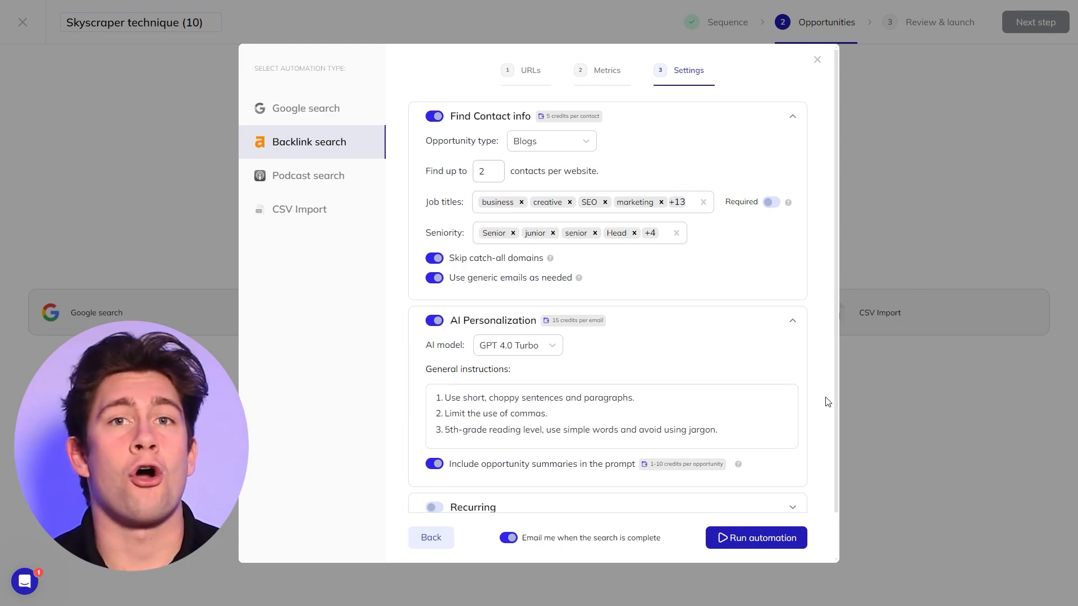
pyautogui.click(754, 537)
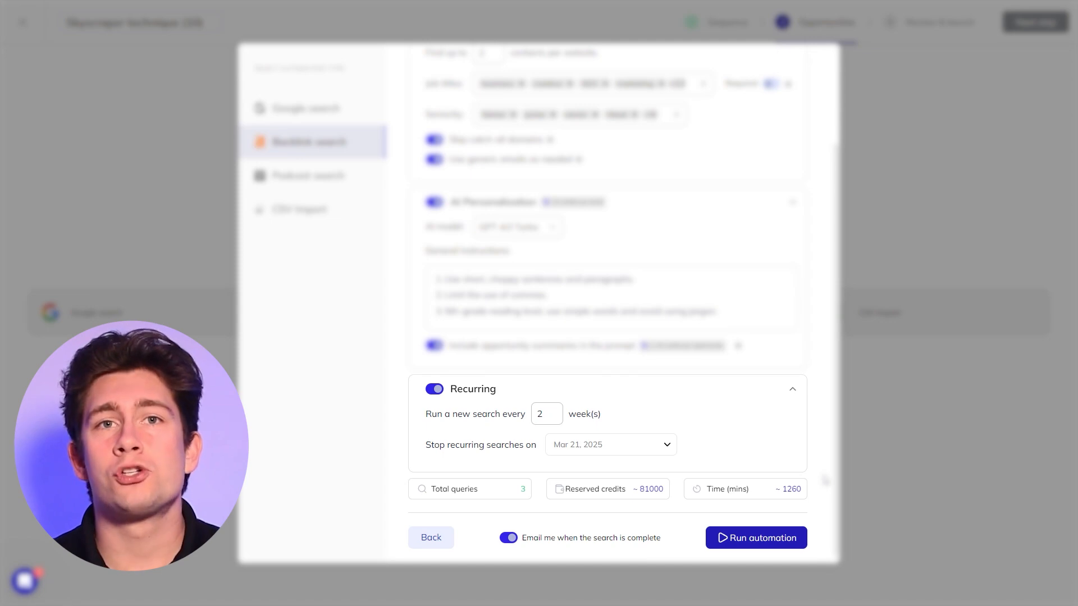
pyautogui.moveTo(778, 538)
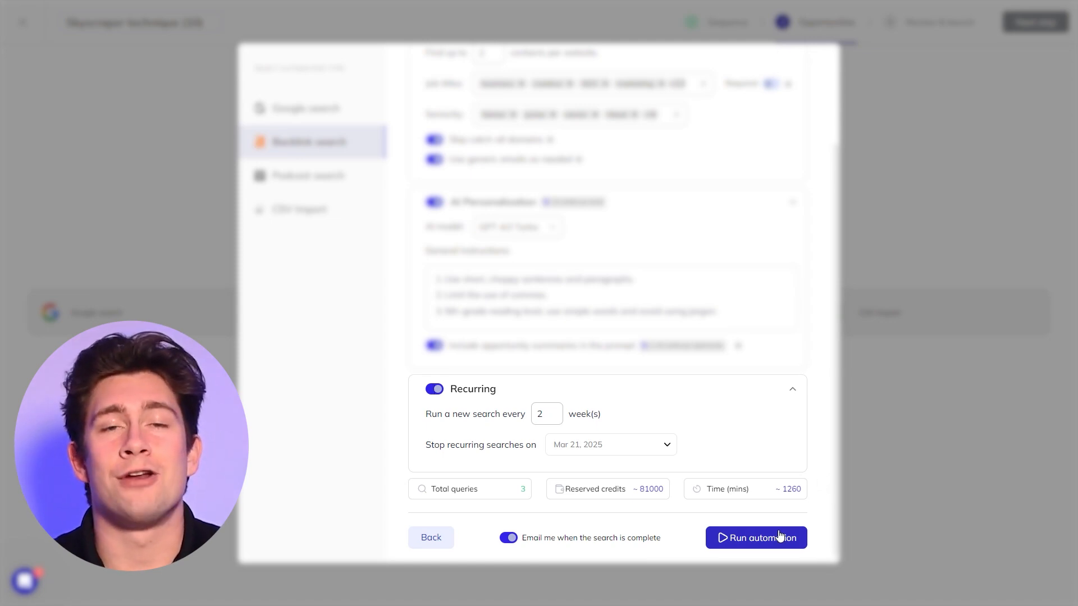
# Run the backlink automation and open Review & launch to see 35 prospects.
pyautogui.click(756, 538)
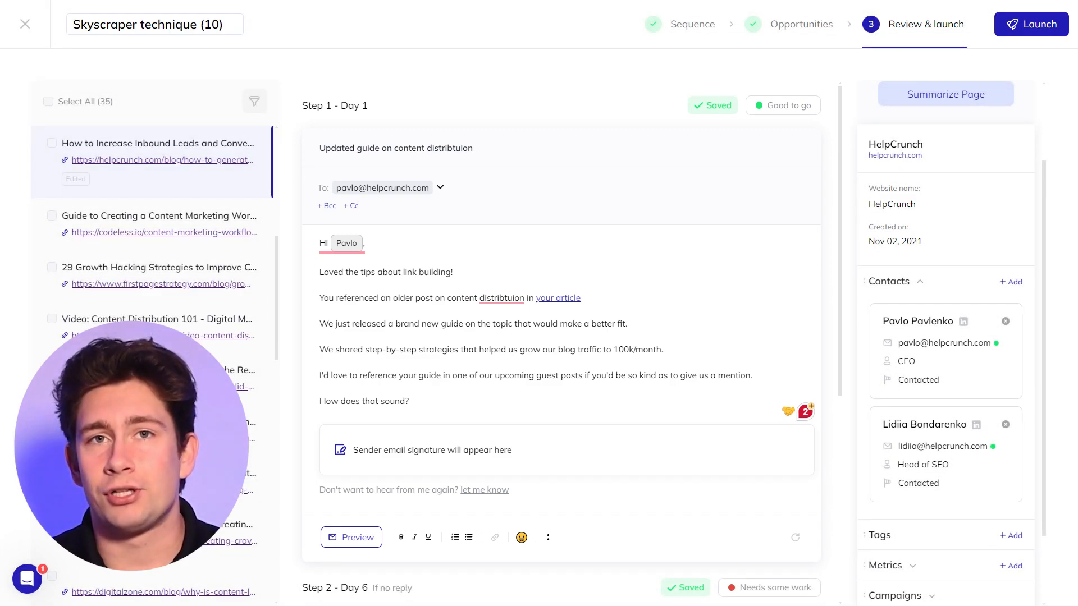
pyautogui.click(1030, 24)
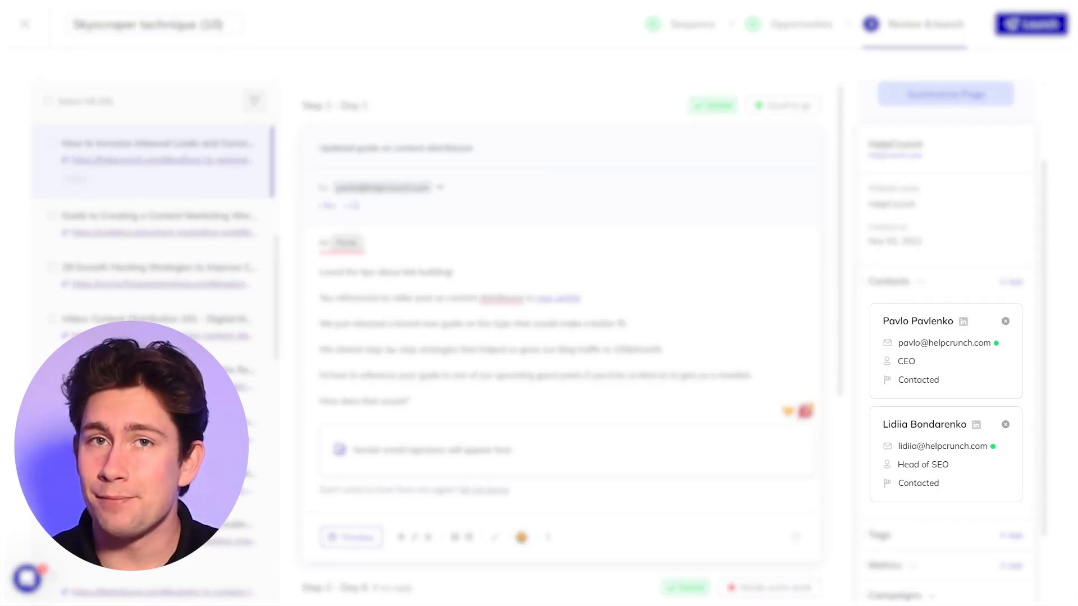